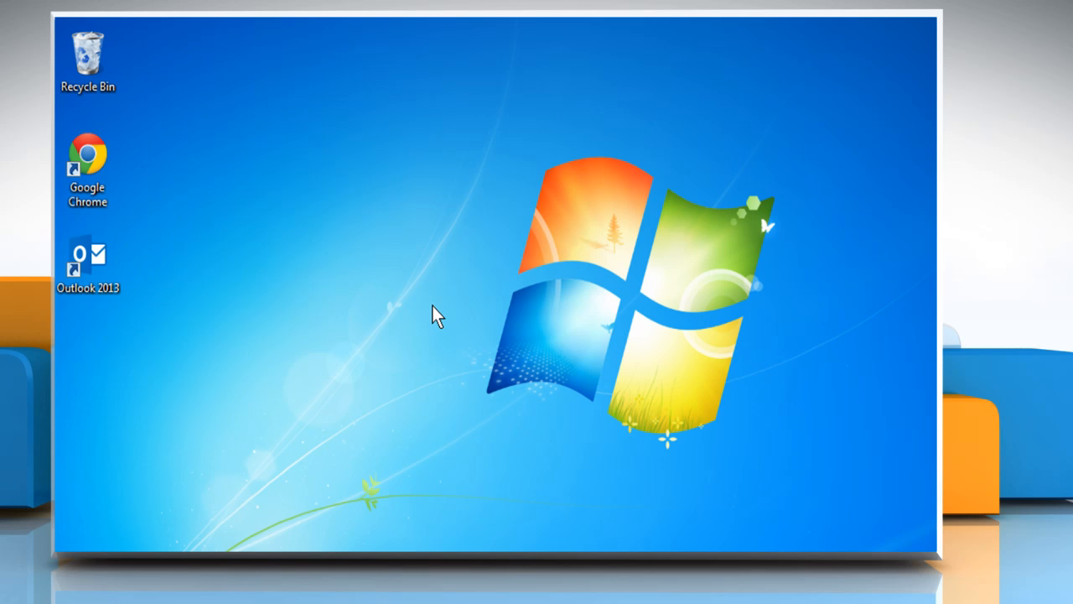
mouse_move(168, 187)
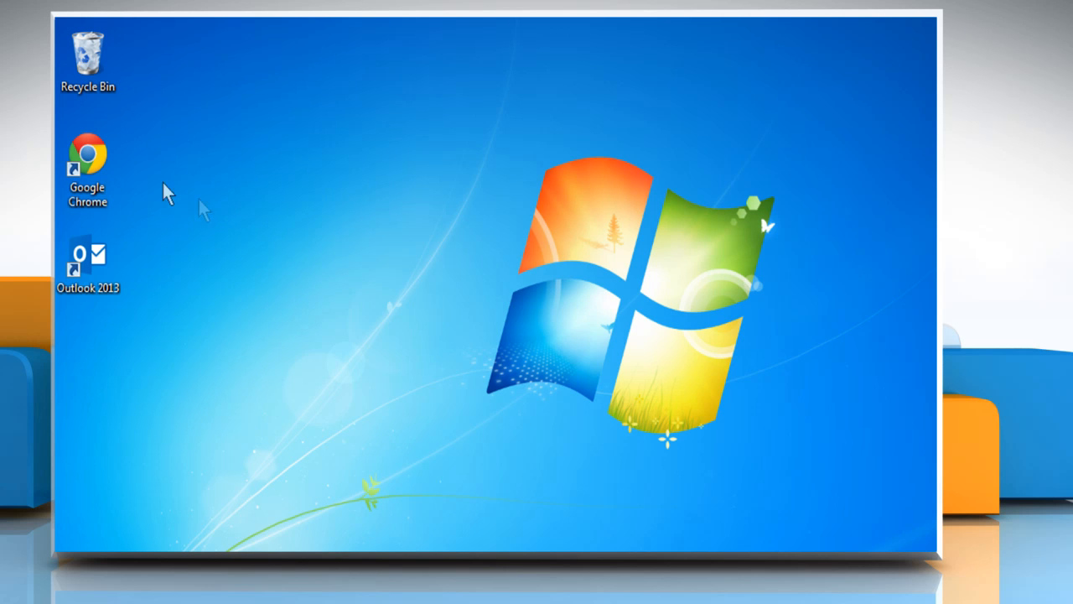
Launch Chrome, go to google.com/calendar and sign in to reach the week view.
double_click(87, 159)
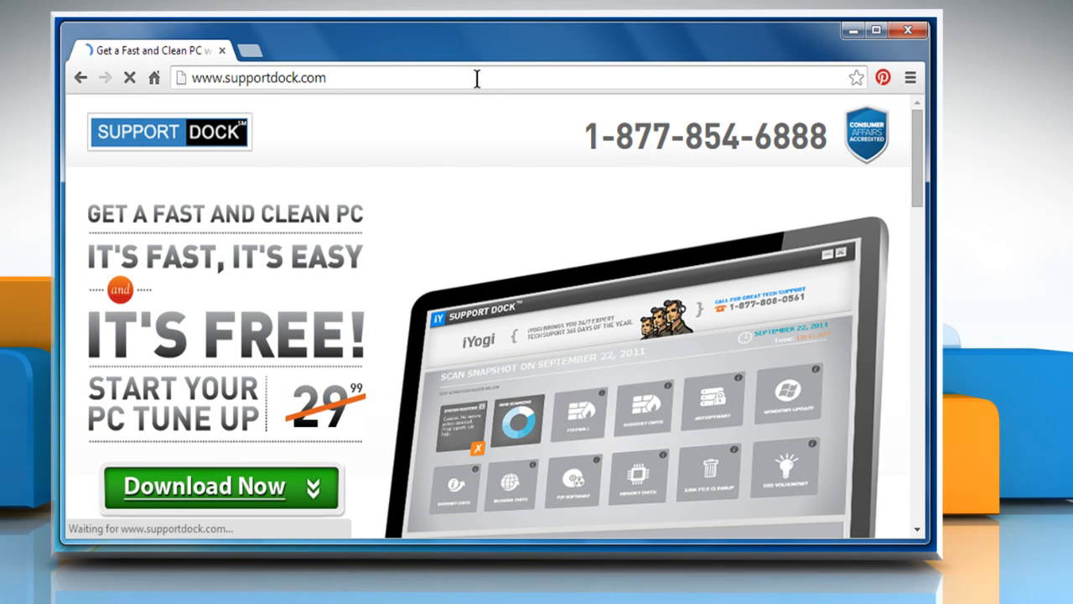
text(www.google)
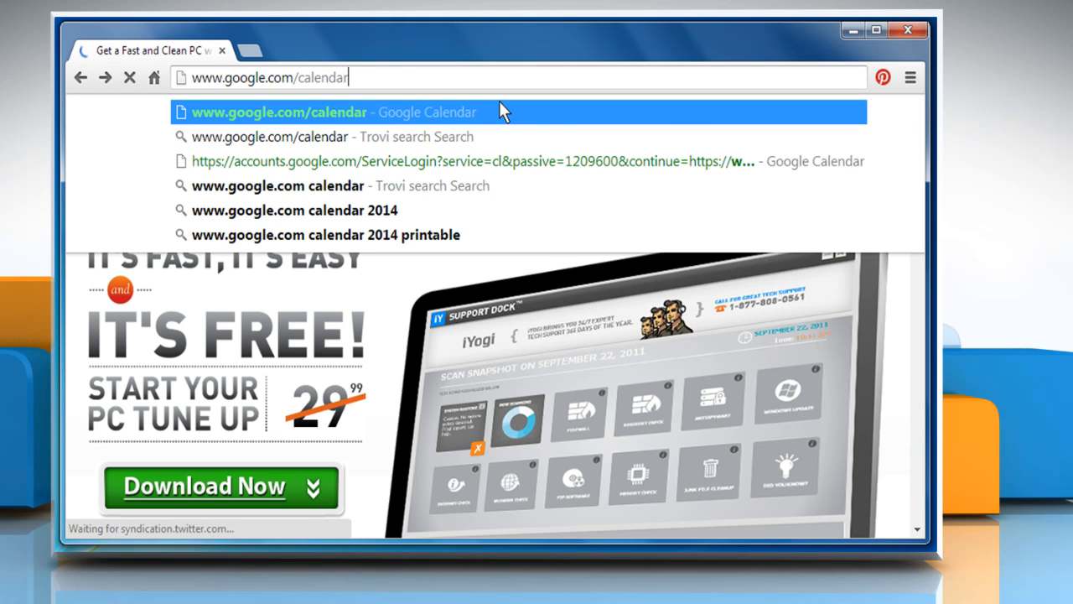
click(278, 111)
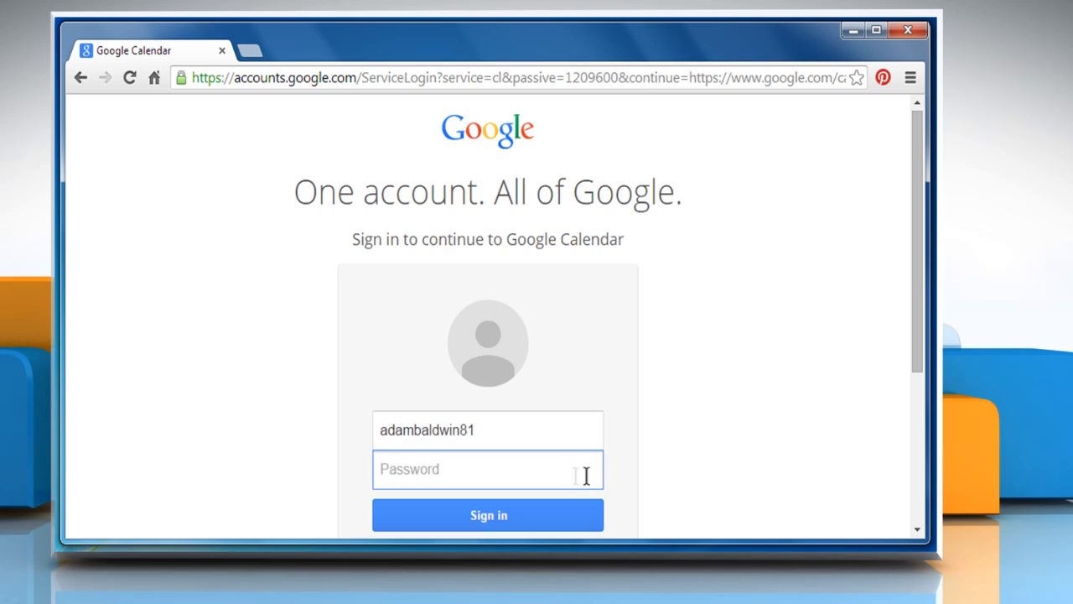
click(488, 515)
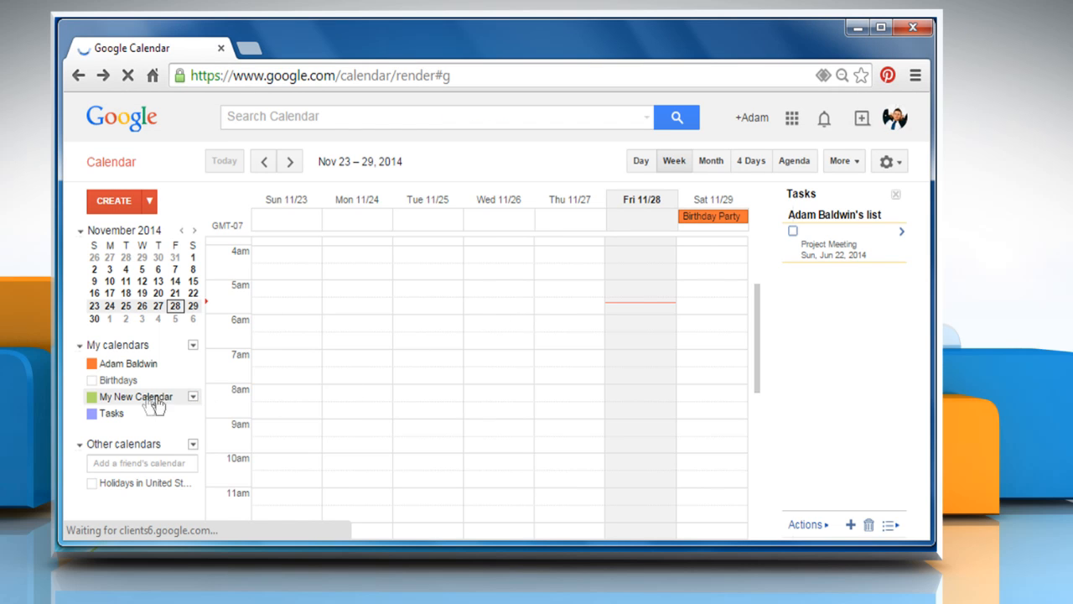
Choose Share this Calendar from My New Calendar's dropdown to show its sharing settings.
click(193, 396)
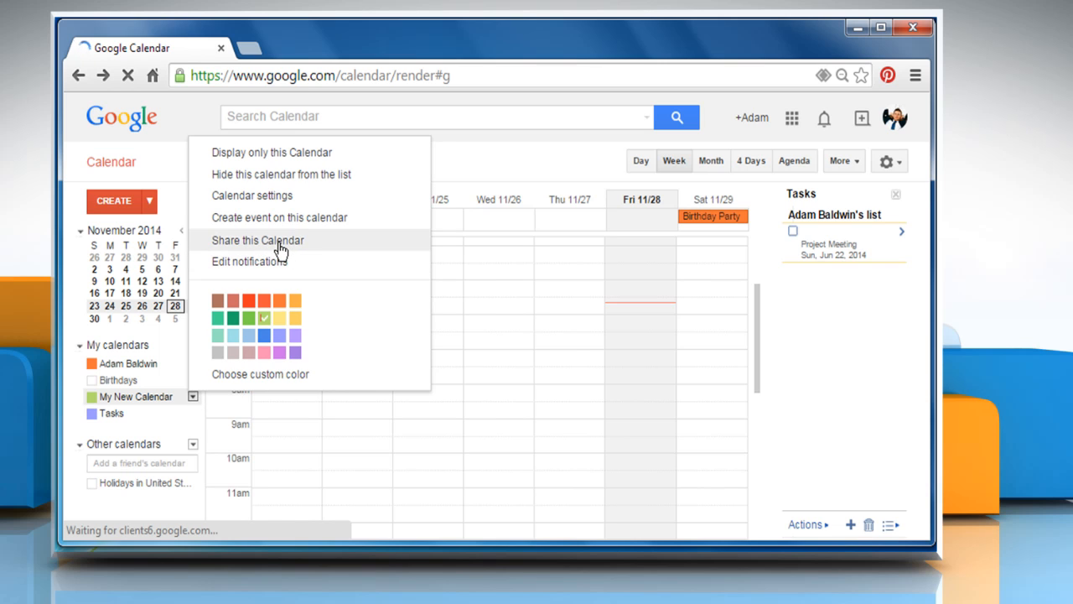
click(258, 240)
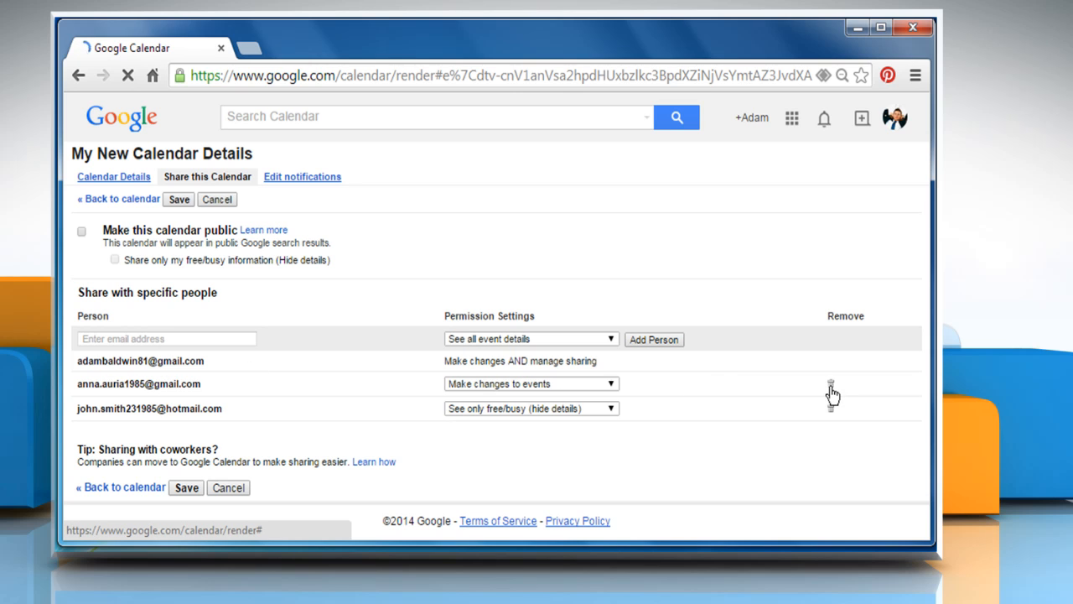
click(832, 389)
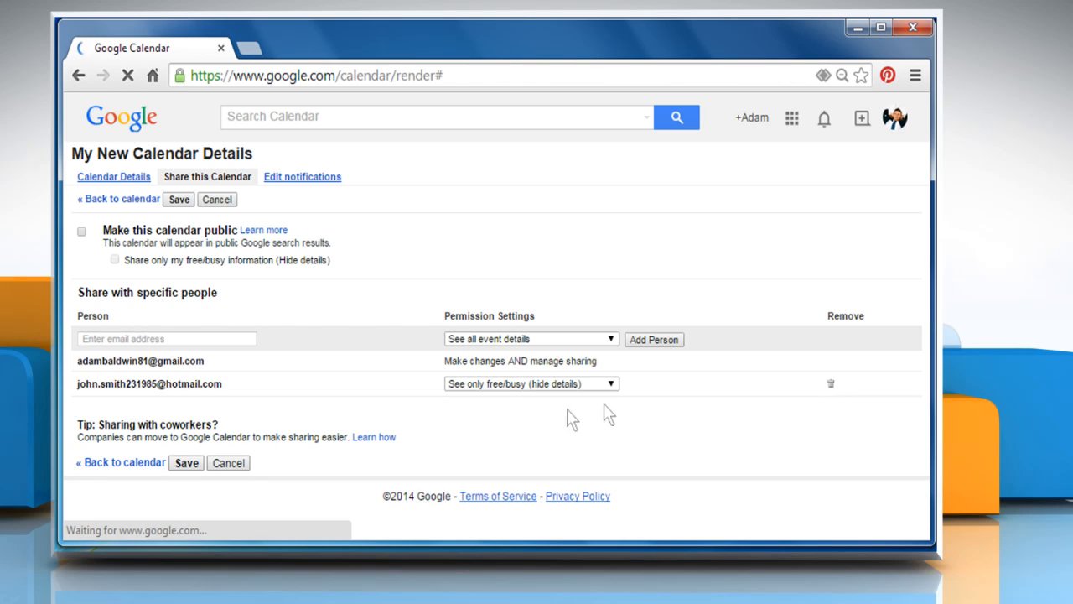
click(186, 463)
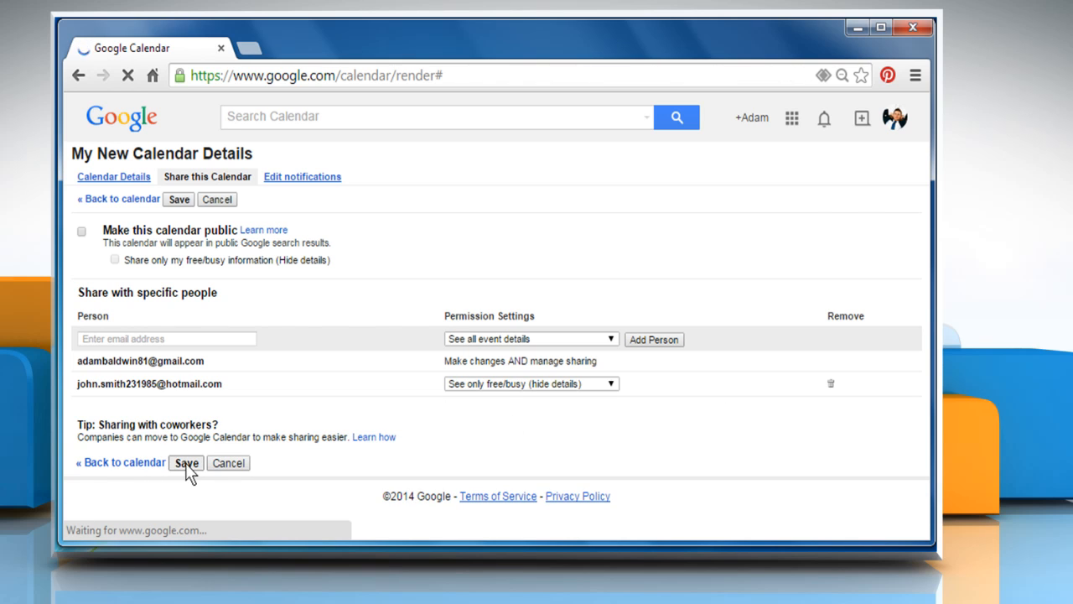
click(187, 463)
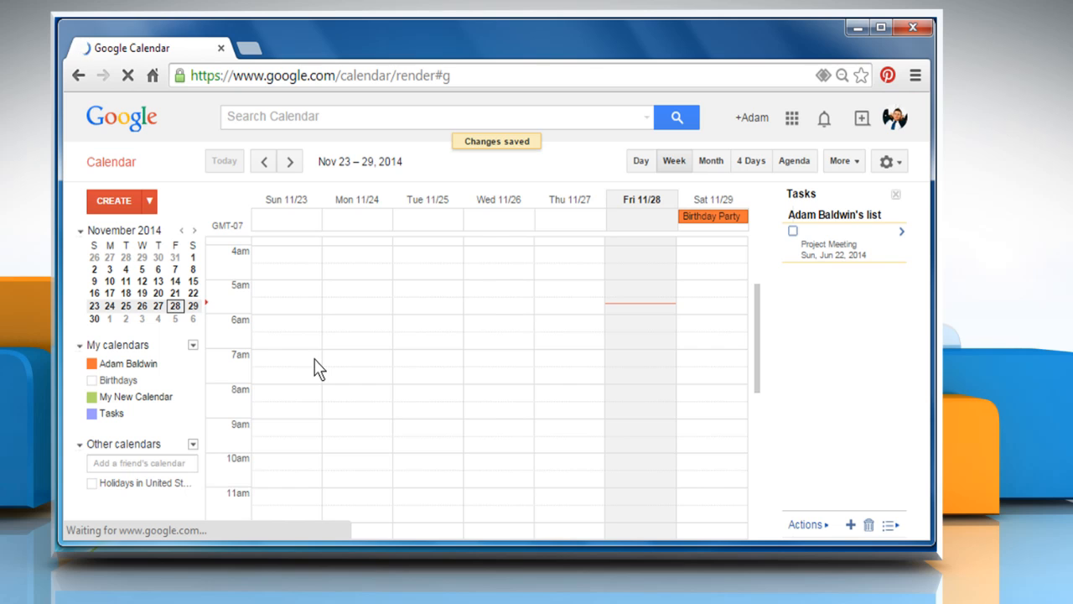